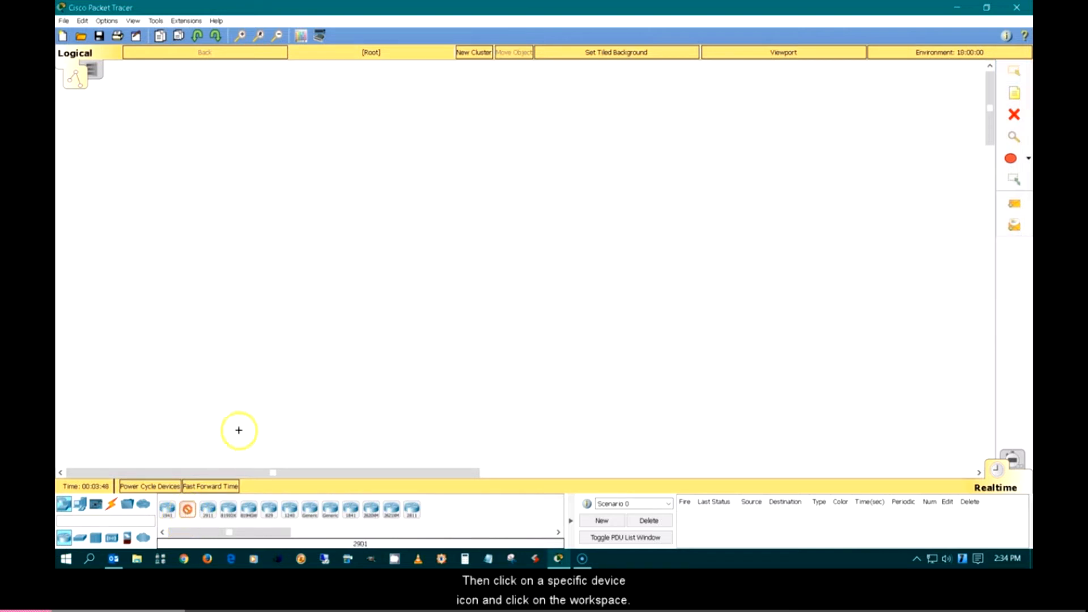
mouse_move(307, 262)
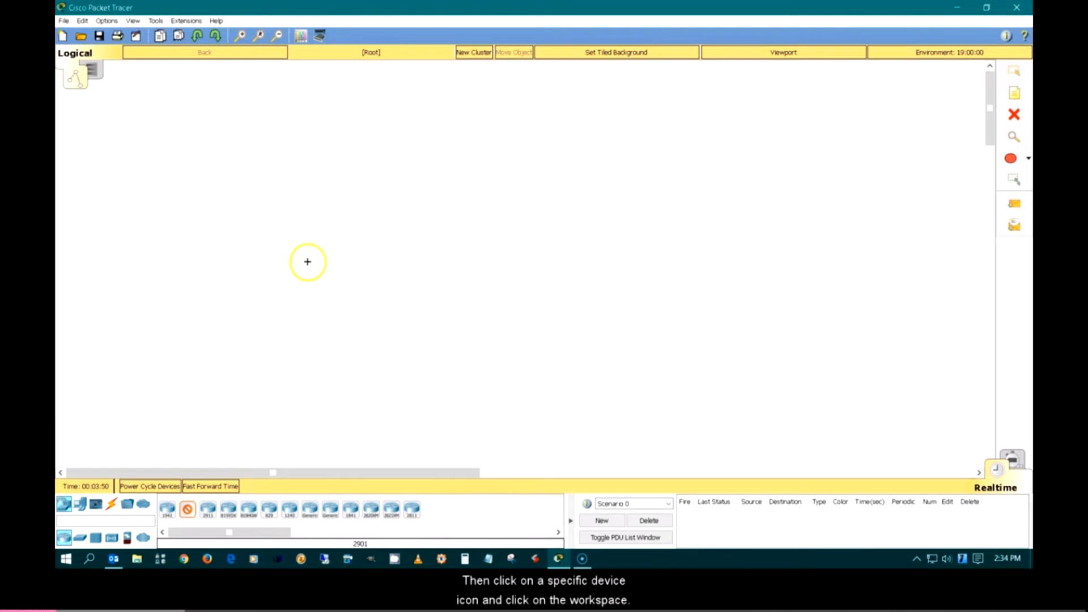
Place a 2901 router as Router1 and drop Server-PT machines at the lower left of the workspace.
click(307, 262)
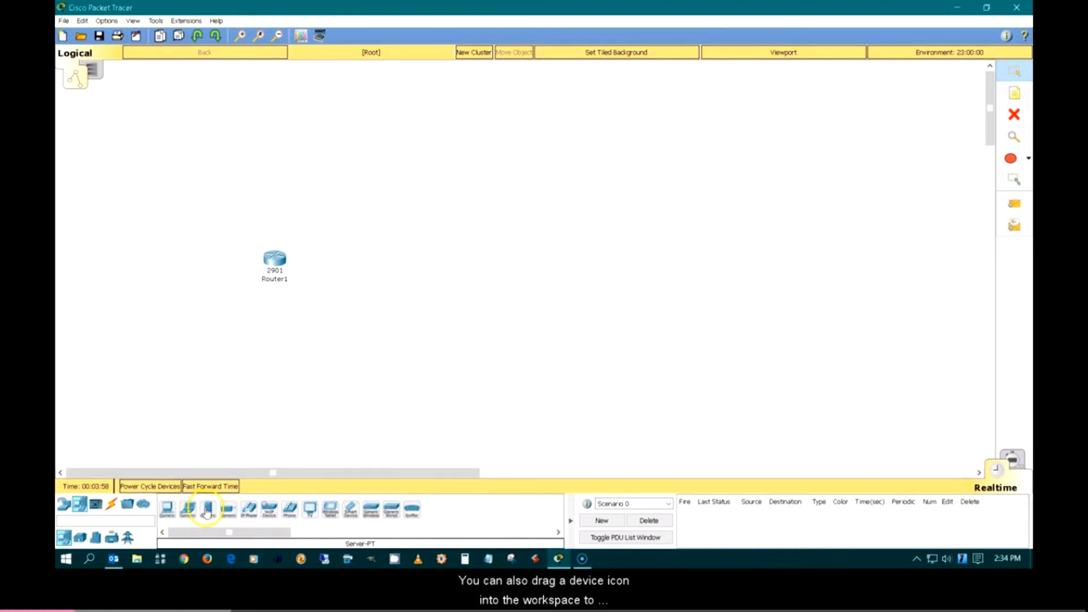
drag(206, 510, 134, 385)
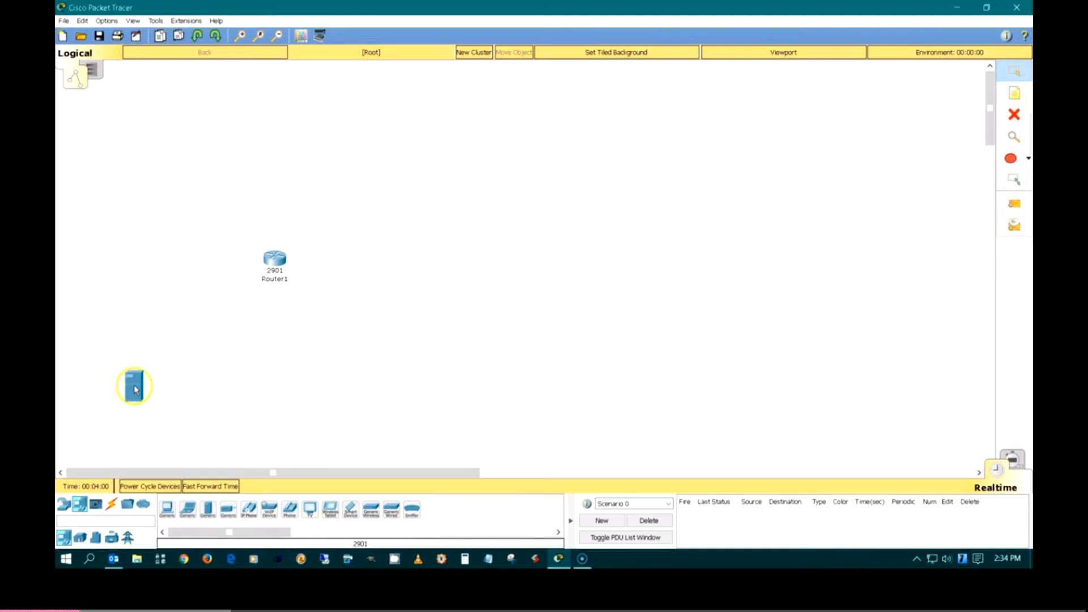
click(124, 385)
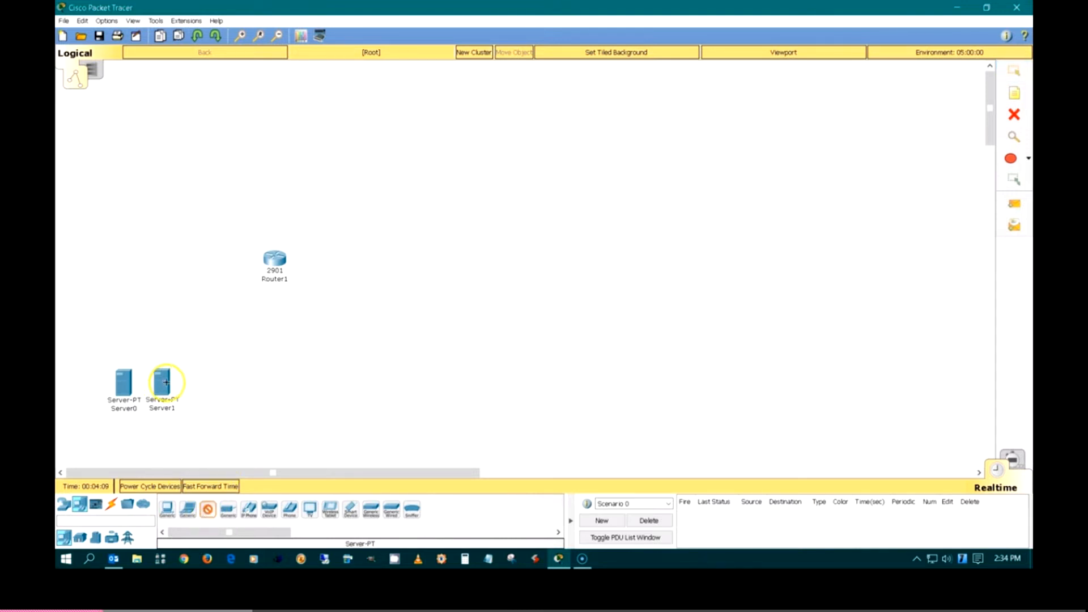
click(199, 386)
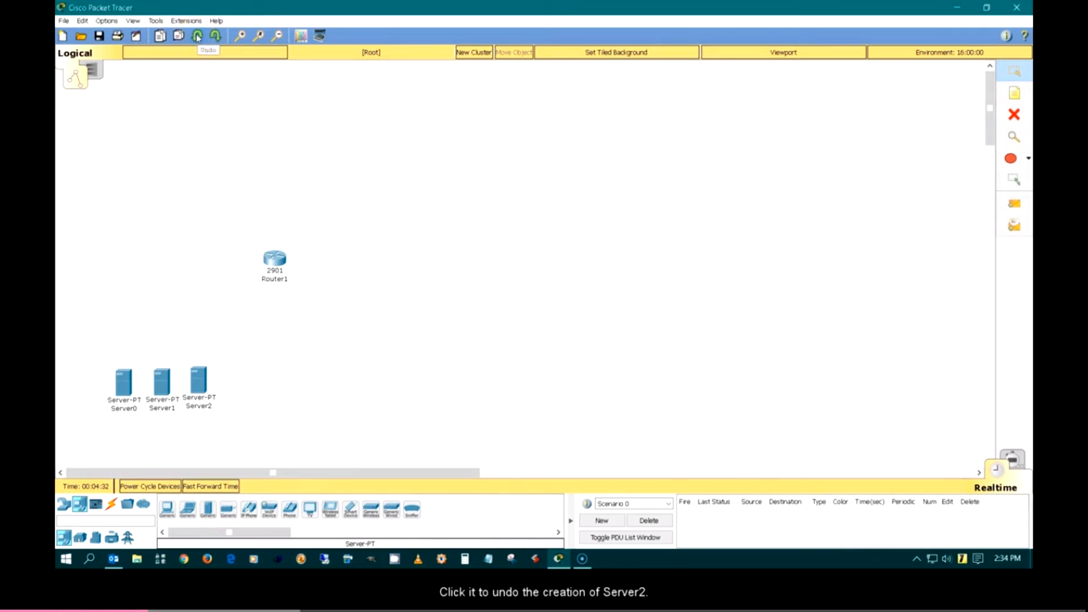
Undo Server2's creation with the toolbar, then try Redo.
click(197, 35)
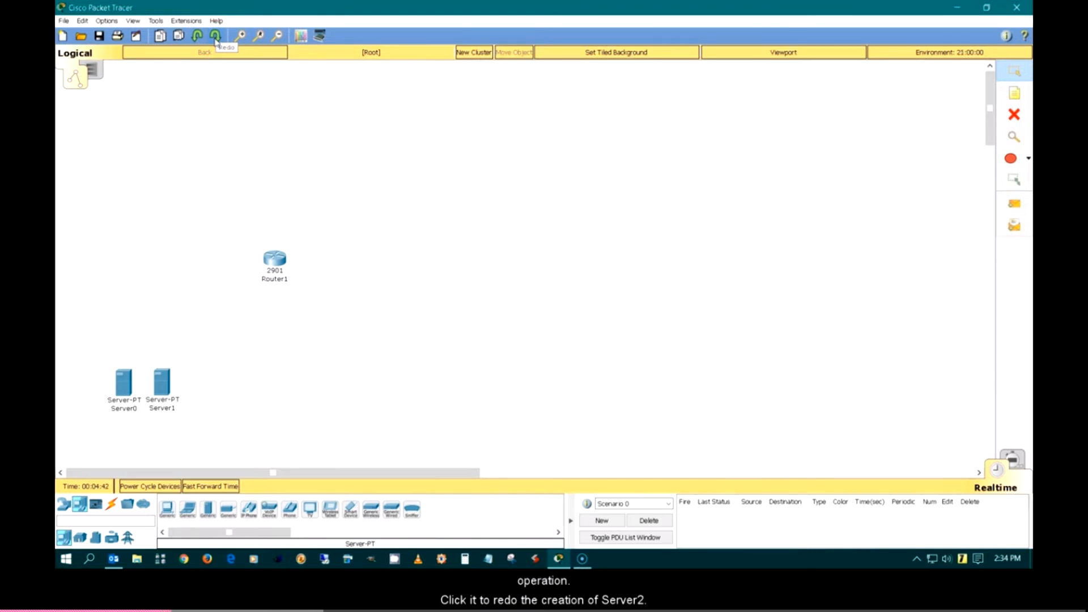
click(215, 36)
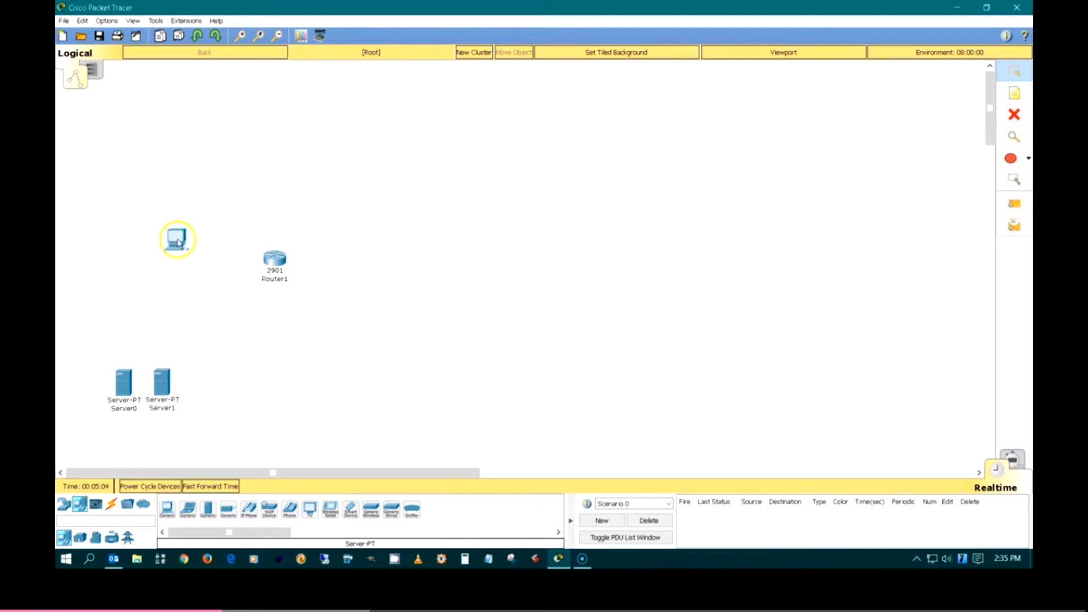
Add PC0 at the upper left and paste three copies, moving CopyPC0(2) beside CopyPC0.
drag(177, 239, 147, 167)
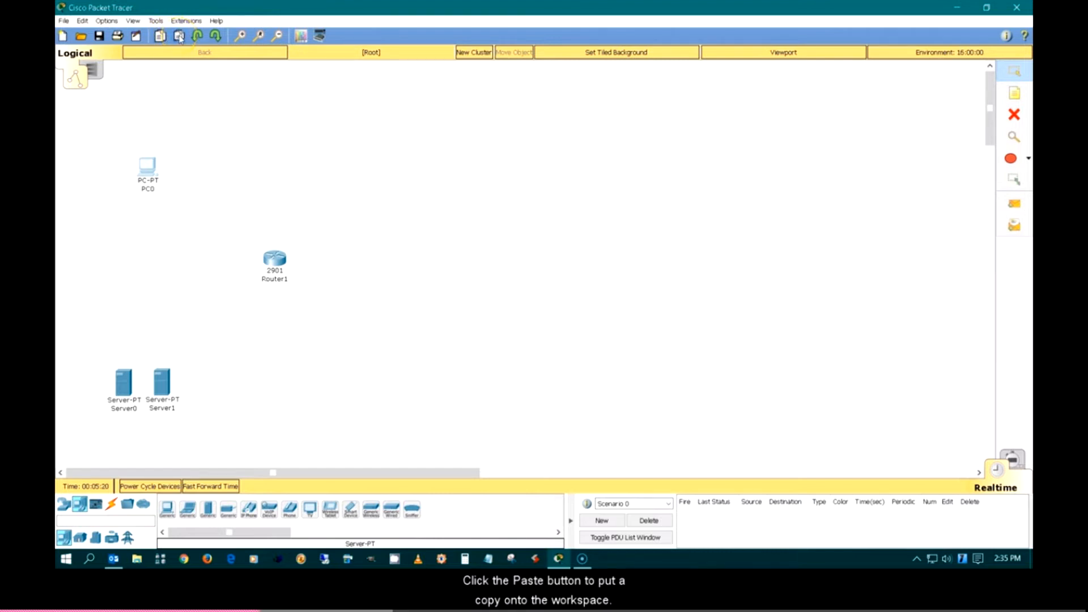
click(178, 37)
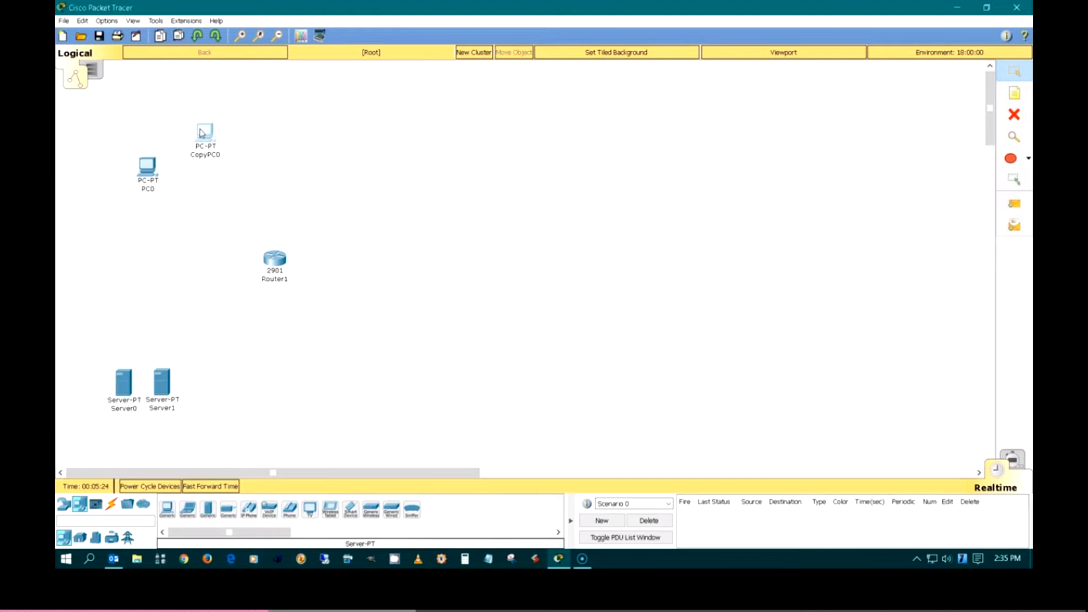
click(178, 35)
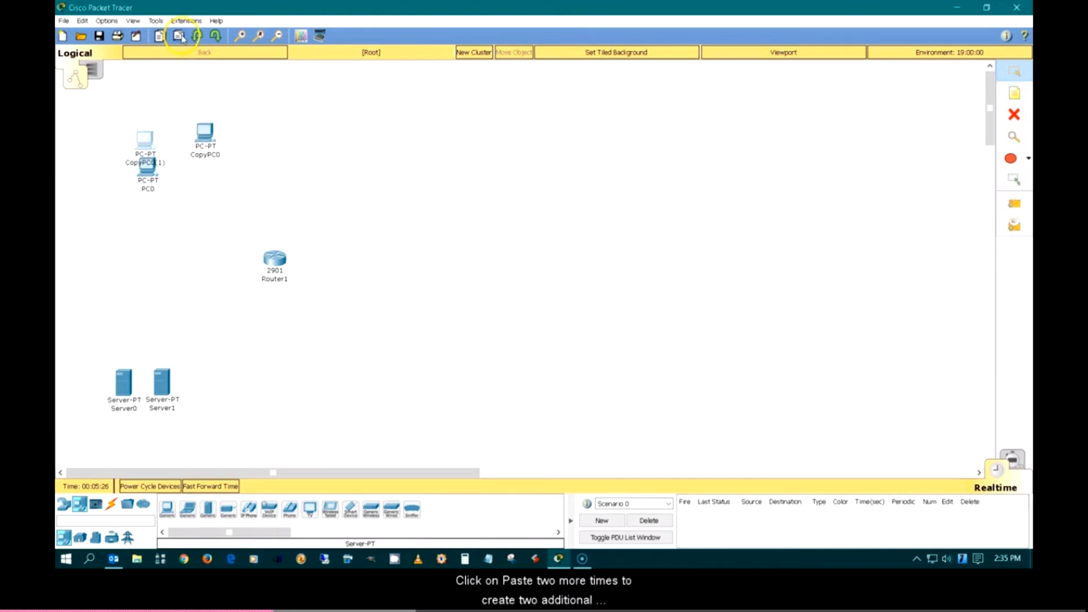
click(178, 35)
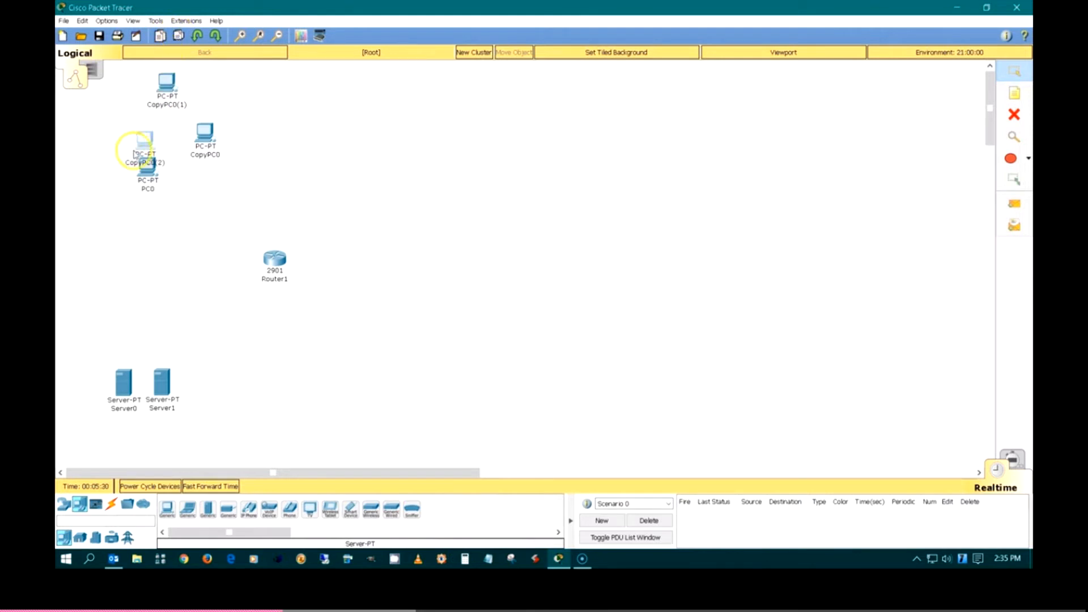
drag(147, 143, 259, 135)
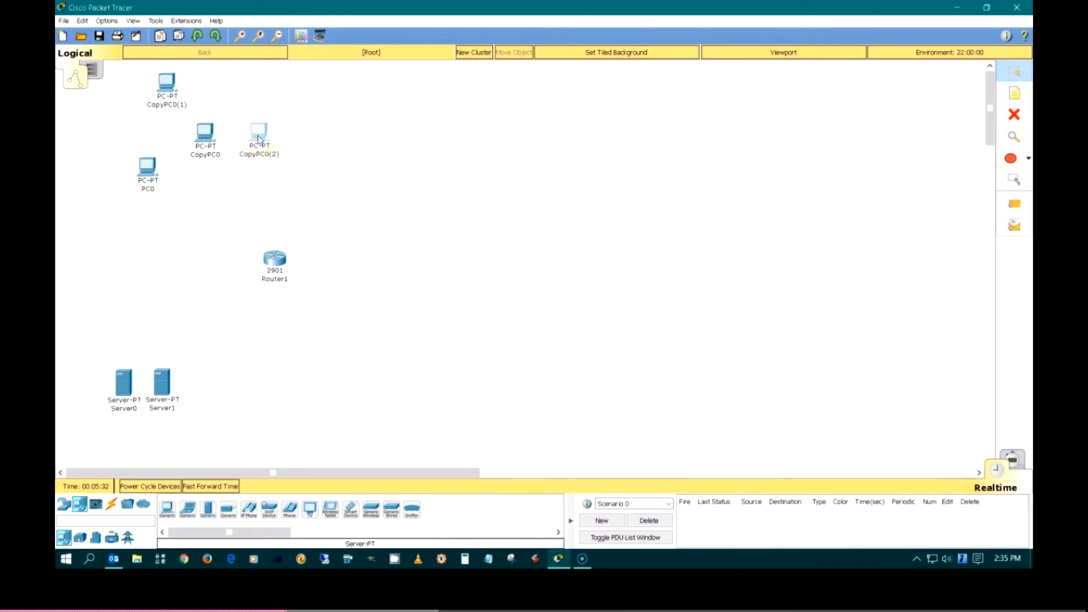
mouse_move(389, 170)
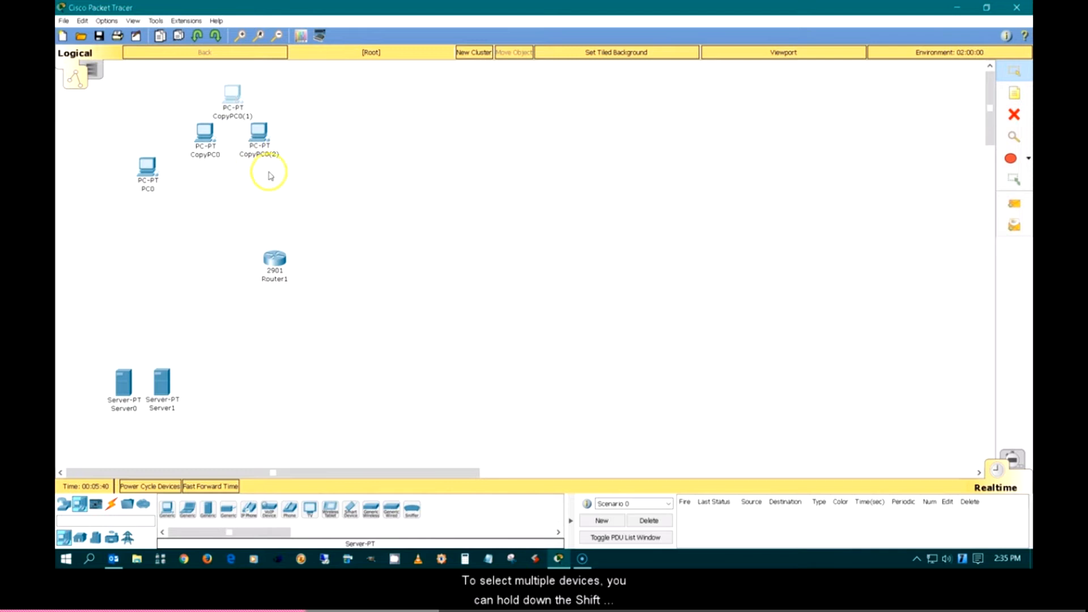
mouse_move(177, 77)
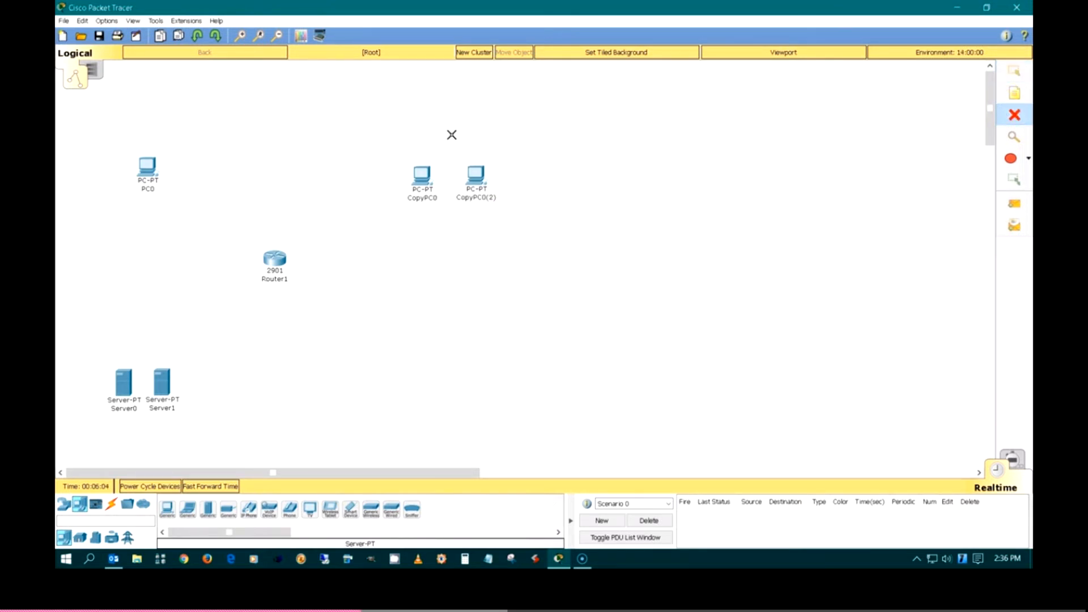
mouse_move(710, 156)
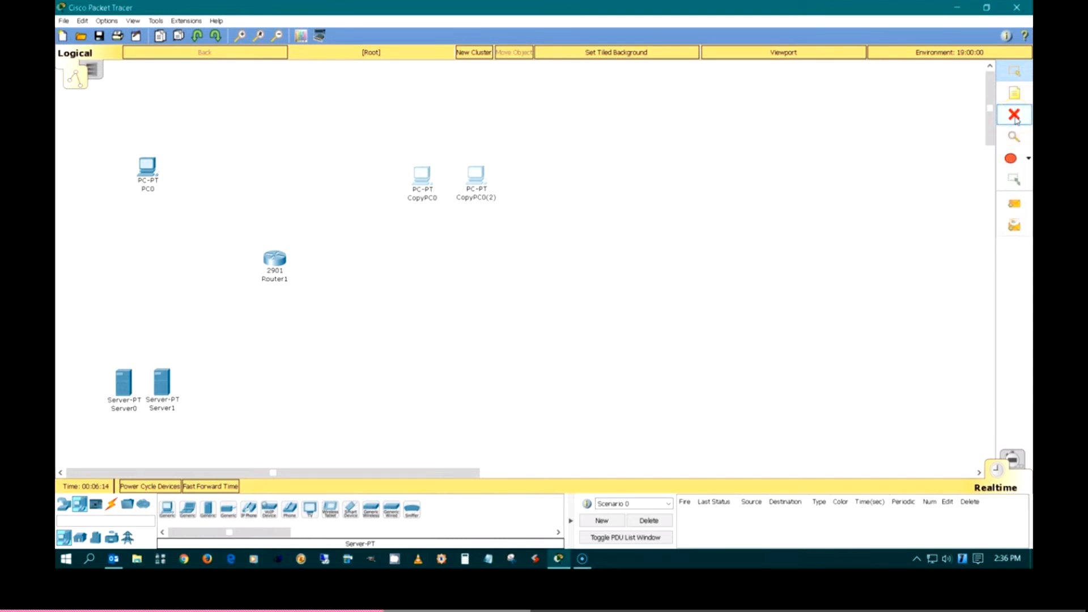
Delete the selected CopyPC0 and CopyPC0(2) and confirm with Yes.
click(1013, 114)
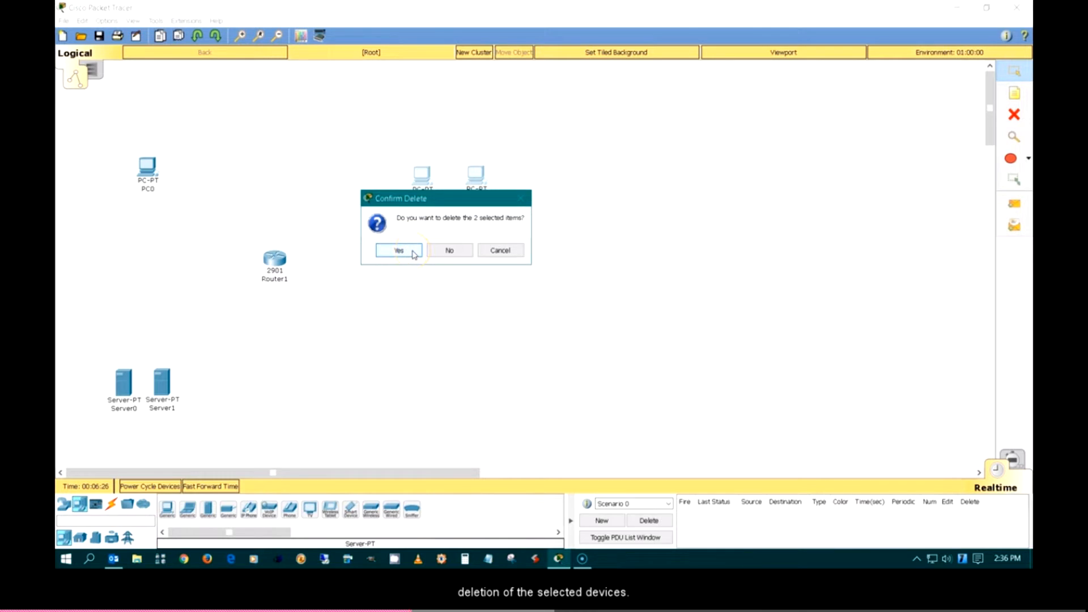
click(398, 249)
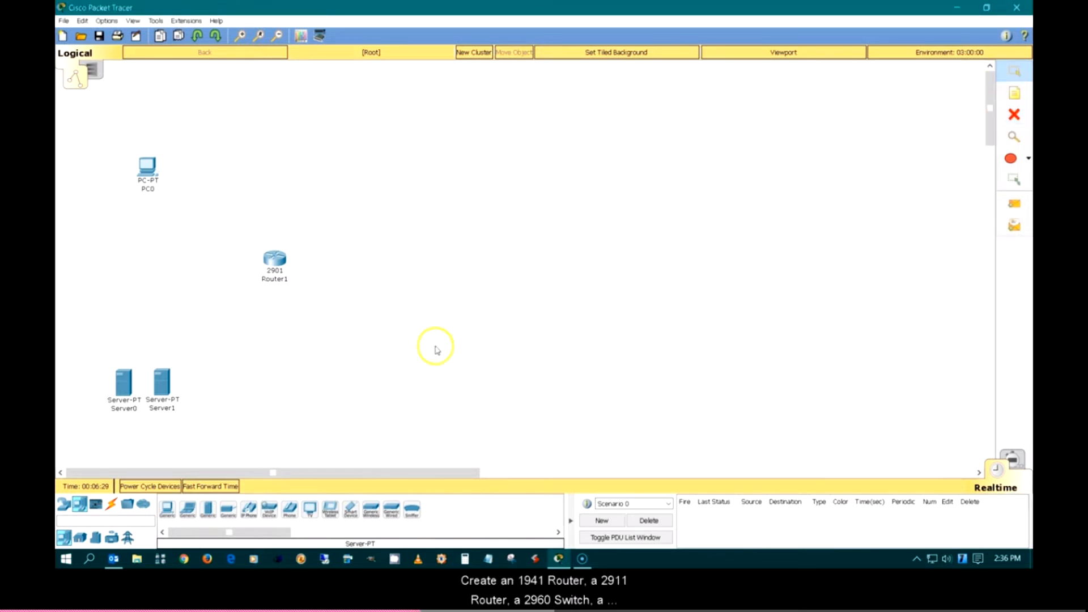
Place a 1941 router below PC0 and a 2911 router below Router1, then switch to end devices.
click(65, 503)
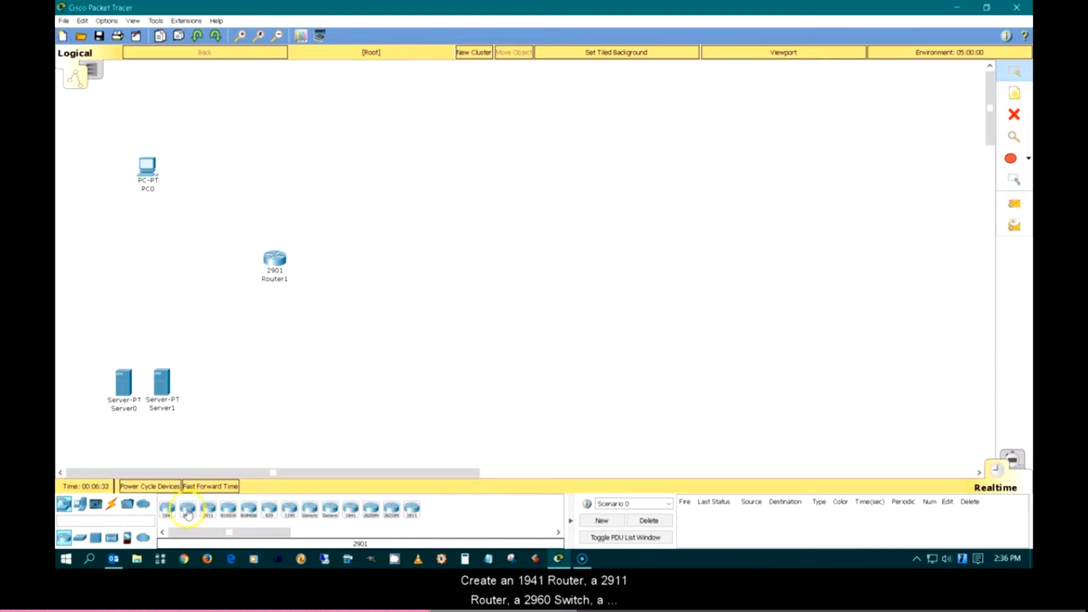
click(167, 509)
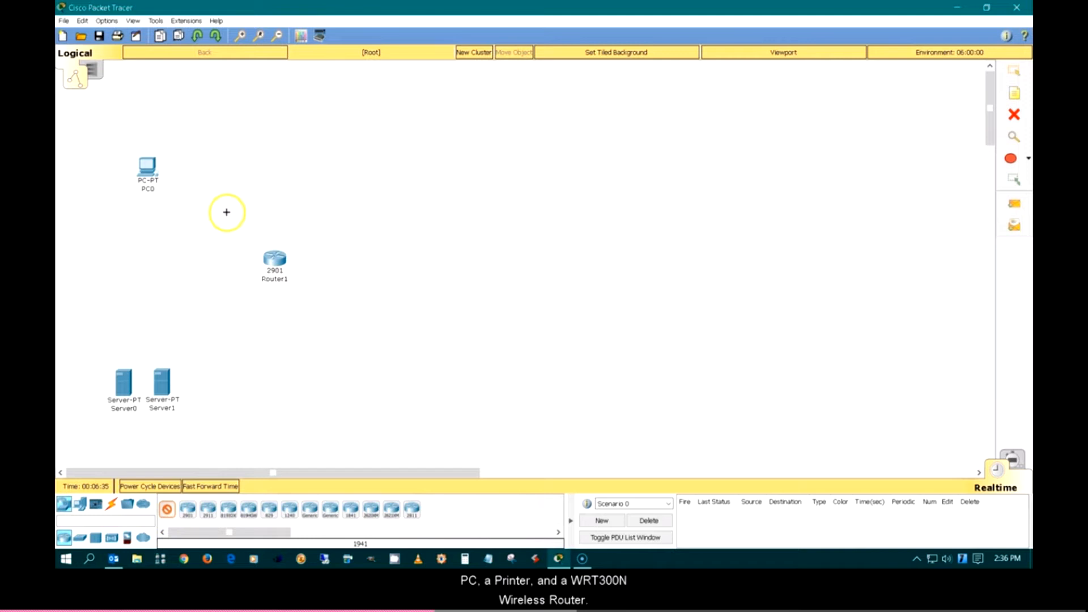
click(206, 510)
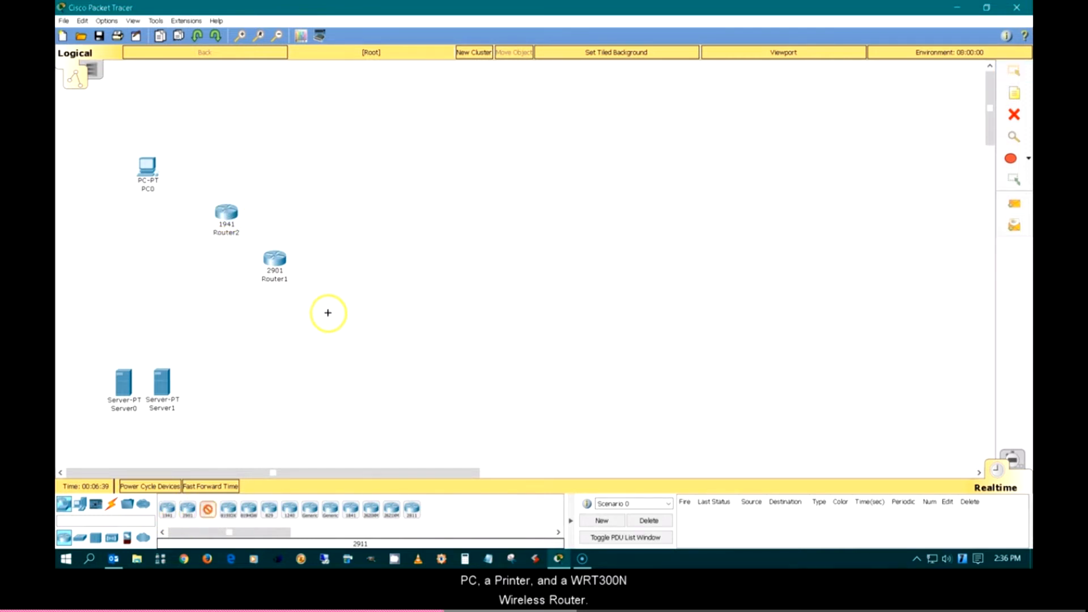
click(328, 313)
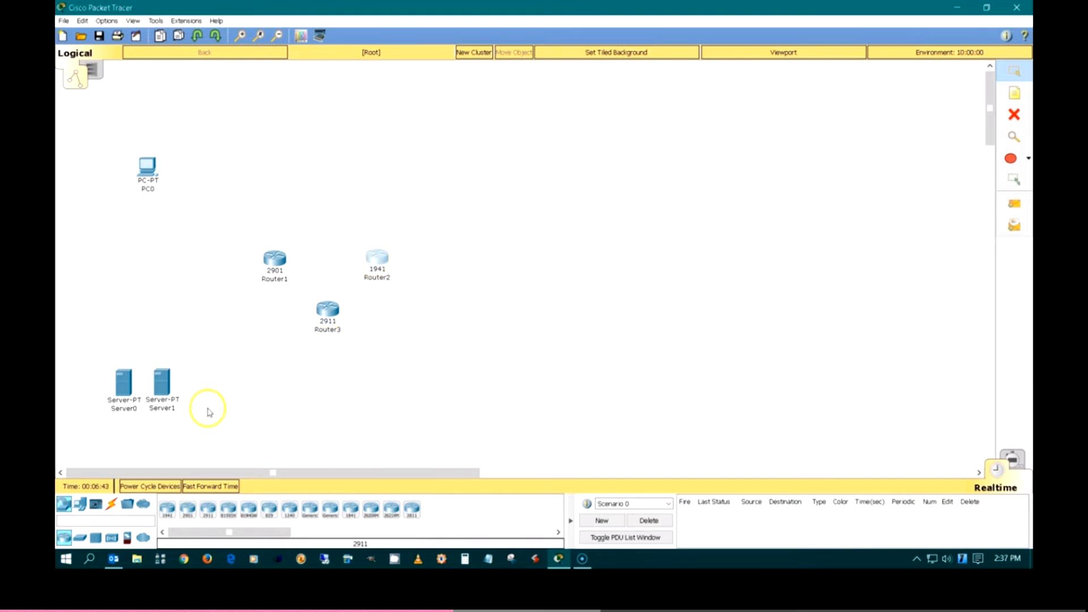
click(79, 537)
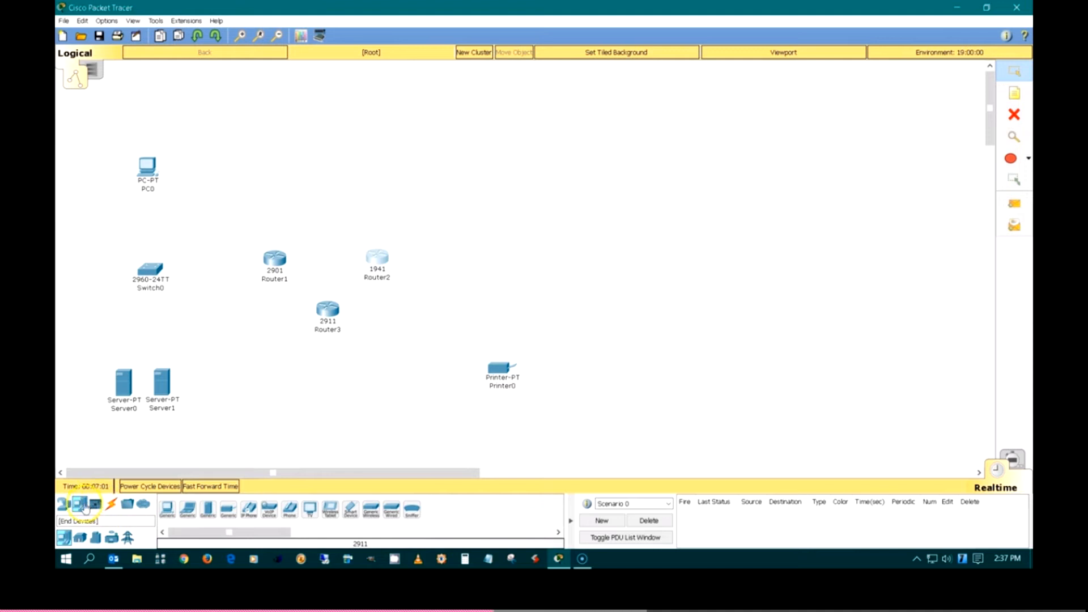
click(64, 504)
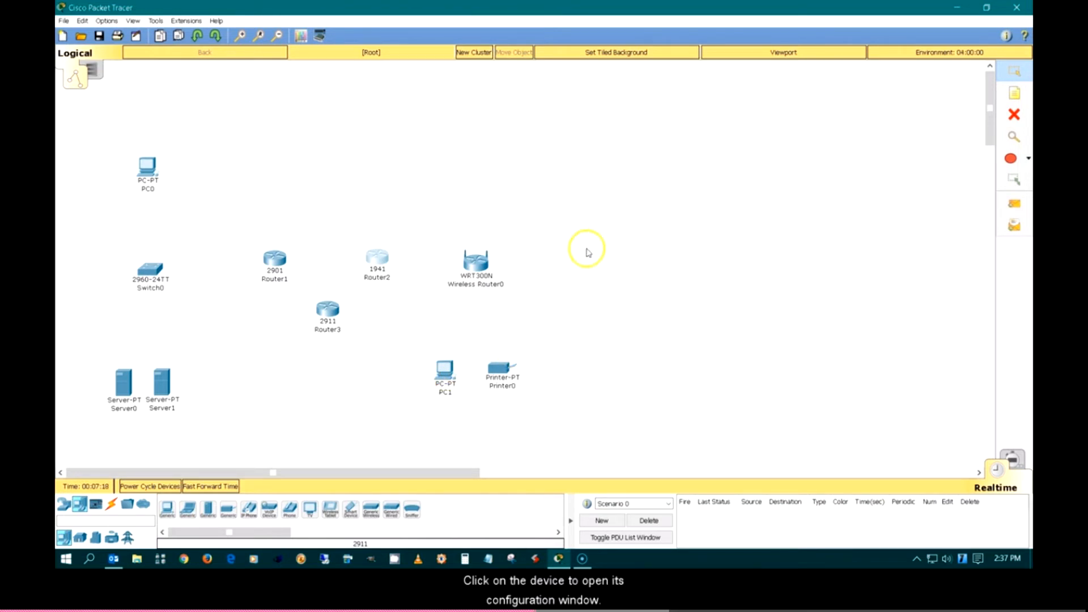
mouse_move(317, 278)
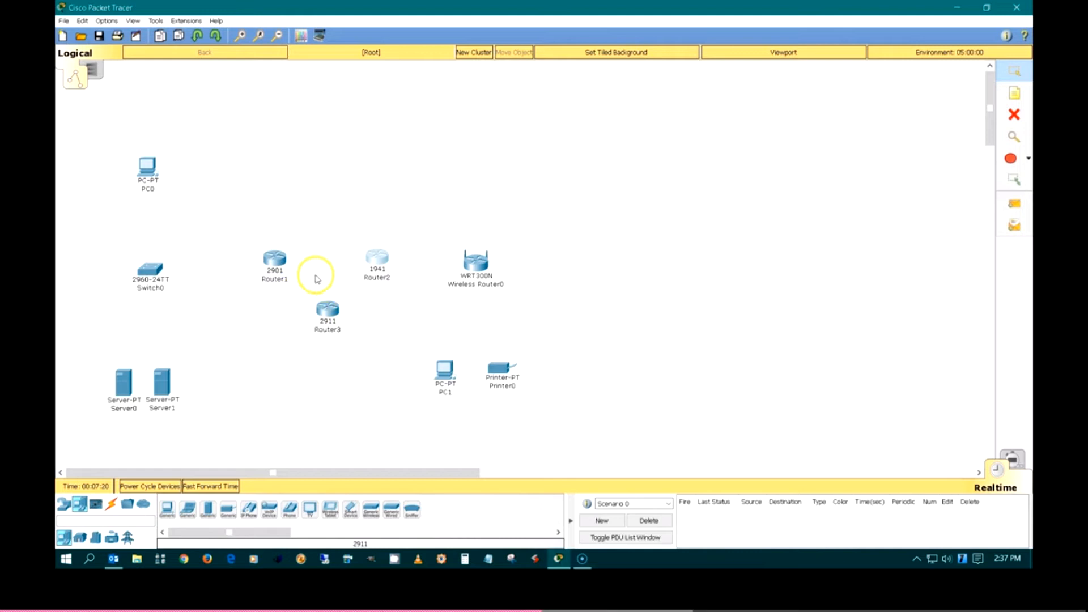
Browse Router1's Physical module list, including the WIC-Cover entry.
double_click(275, 257)
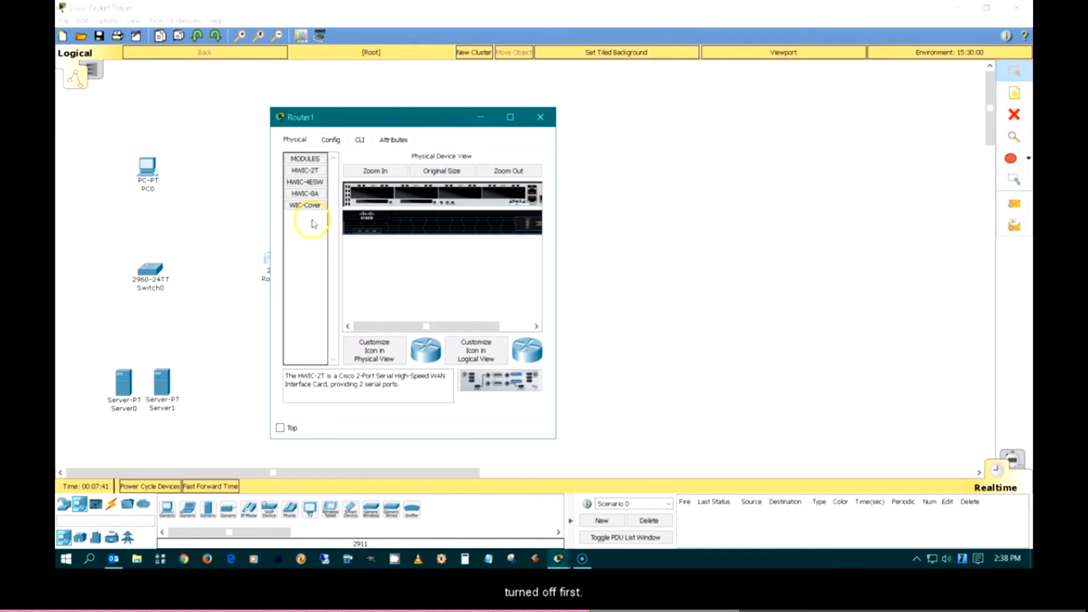
click(305, 205)
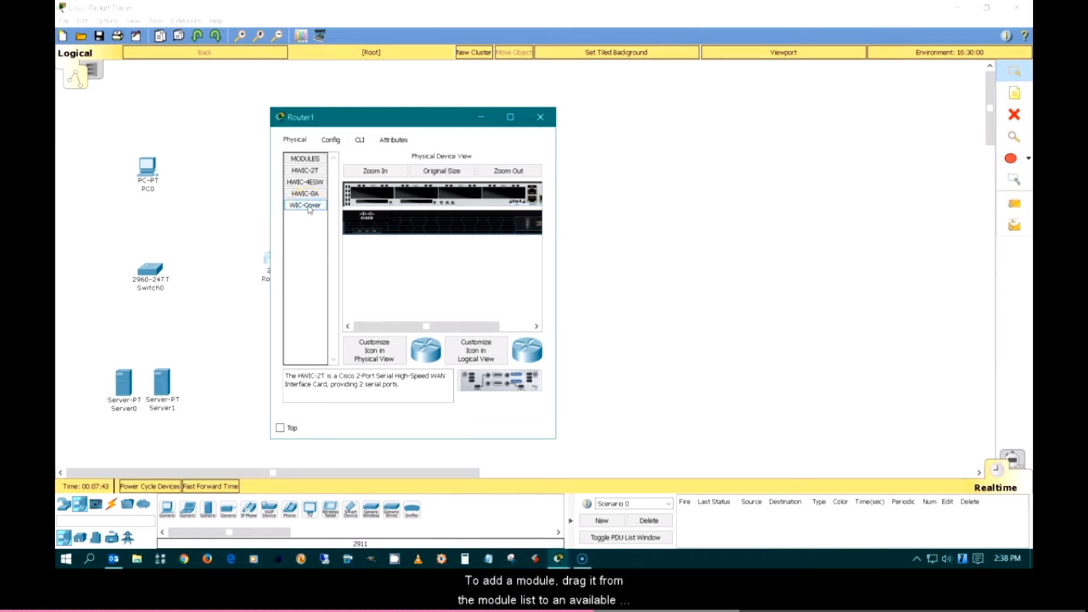
click(305, 205)
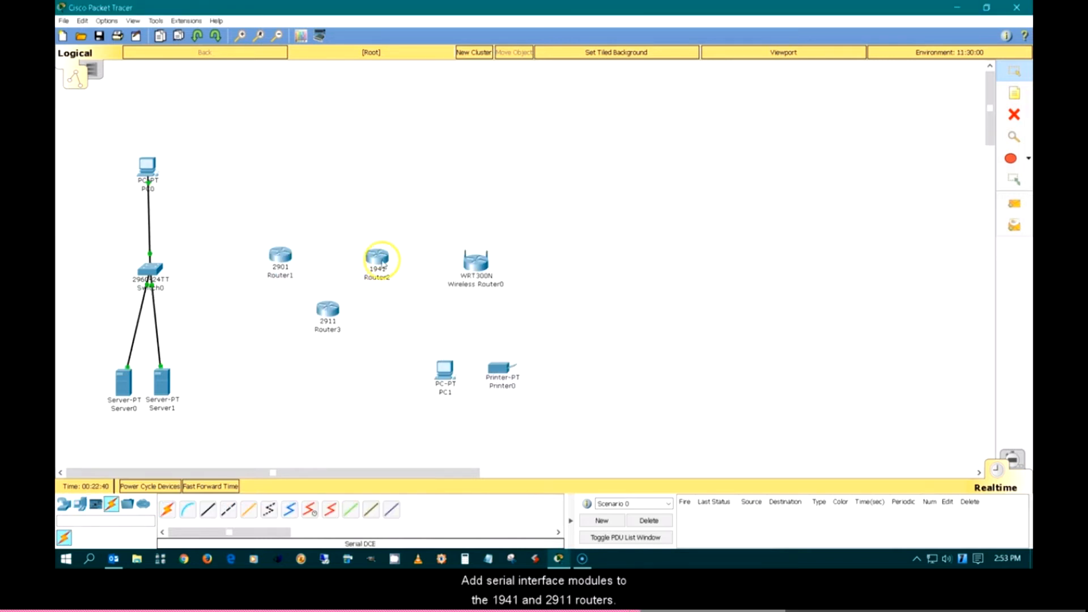
double_click(376, 258)
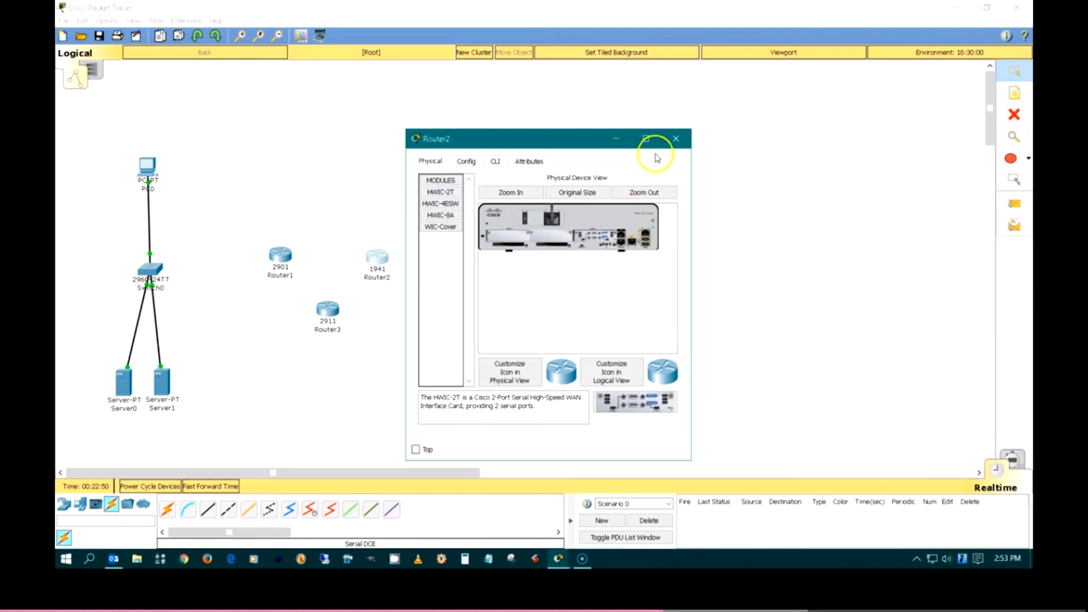
click(676, 139)
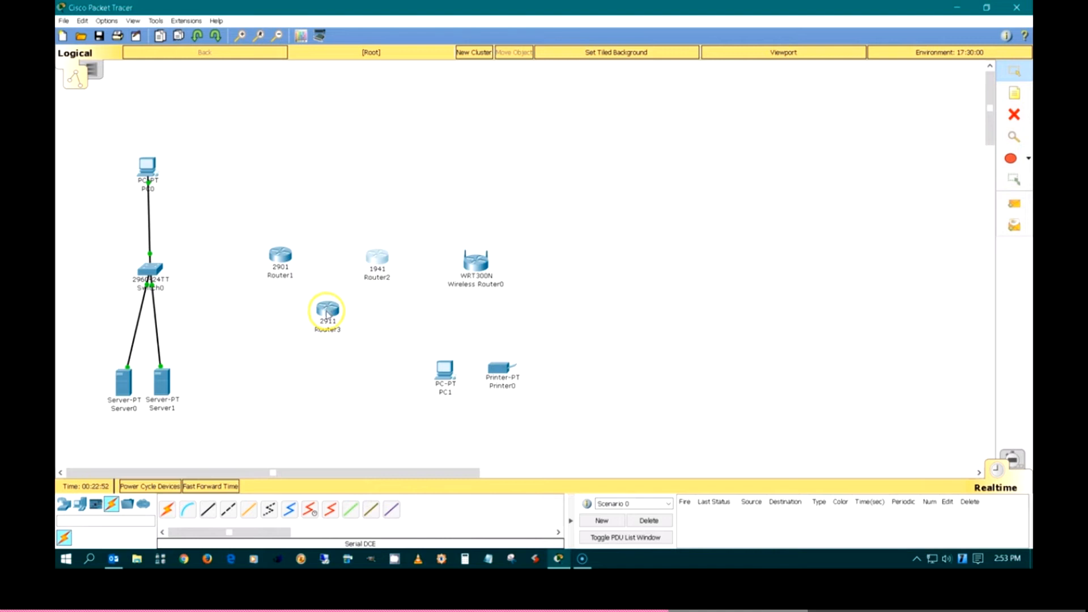
Inspect Router3's chassis slots and the WIC cover plate in its Physical view.
double_click(327, 310)
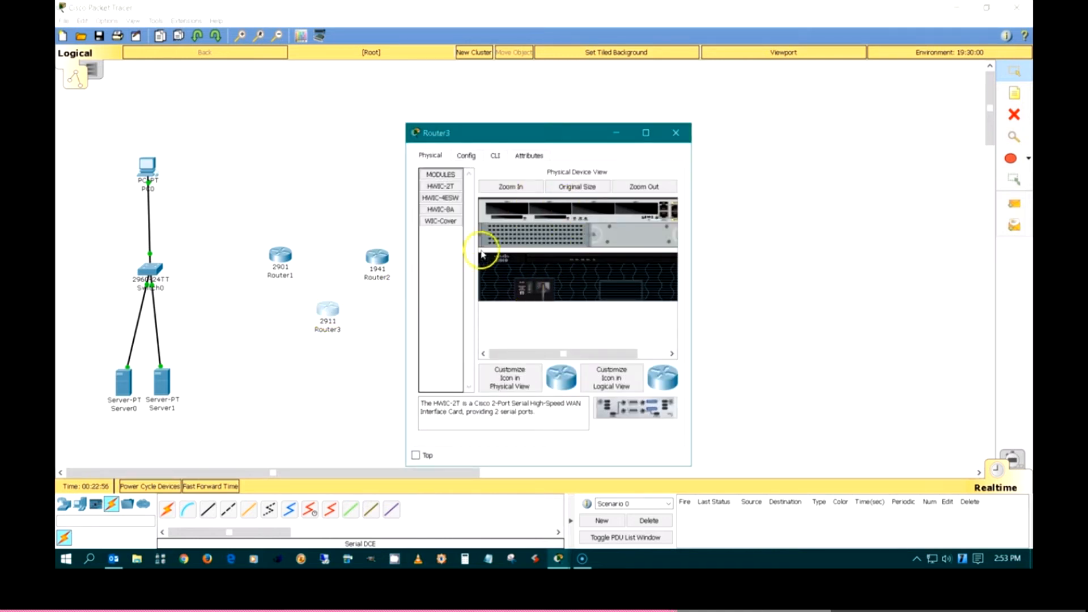
click(440, 186)
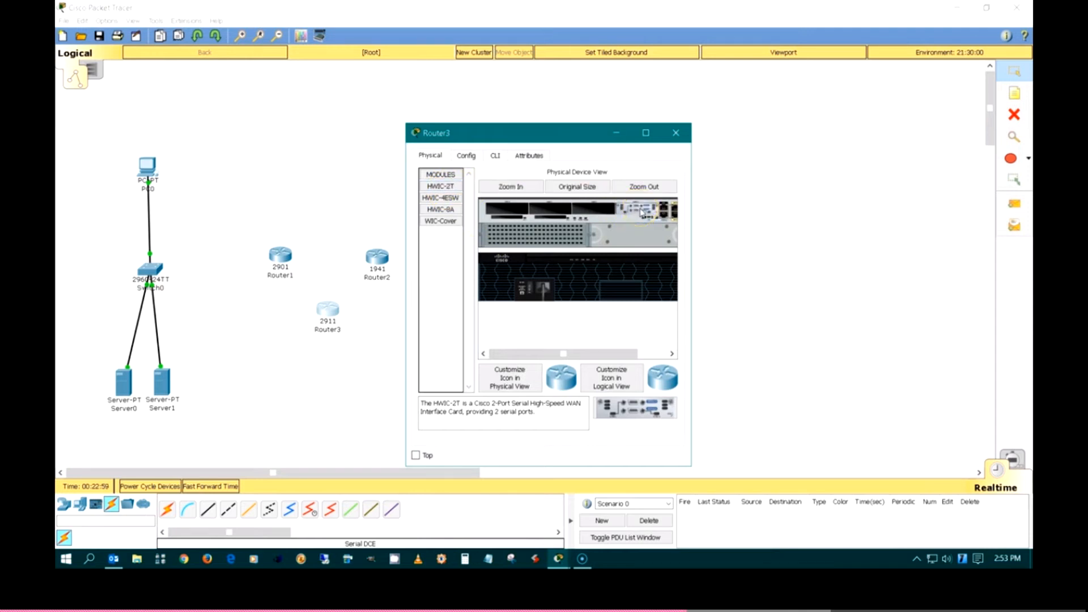
click(440, 221)
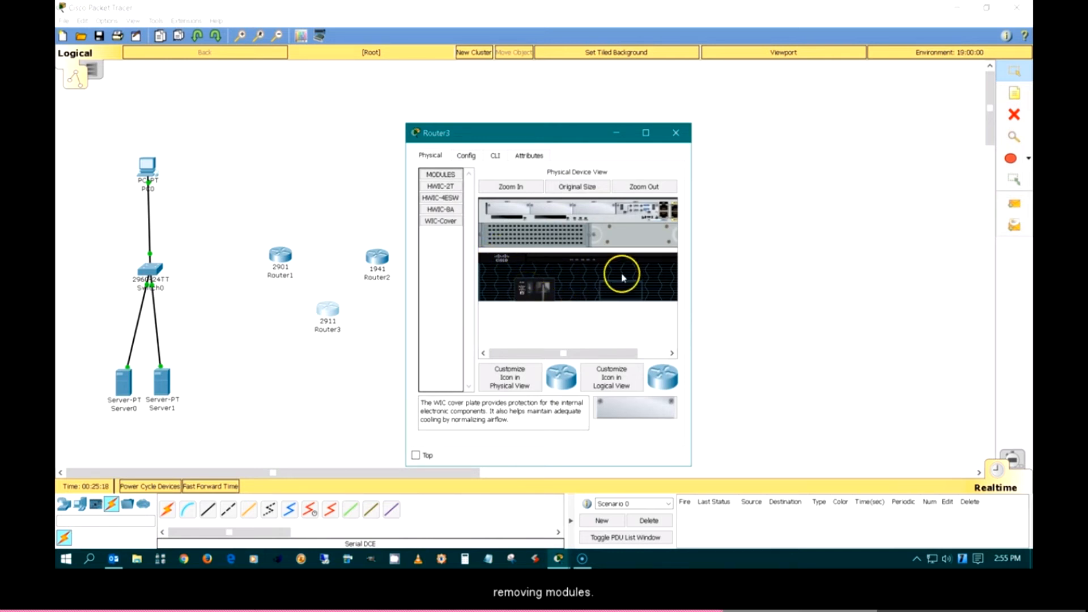
click(676, 133)
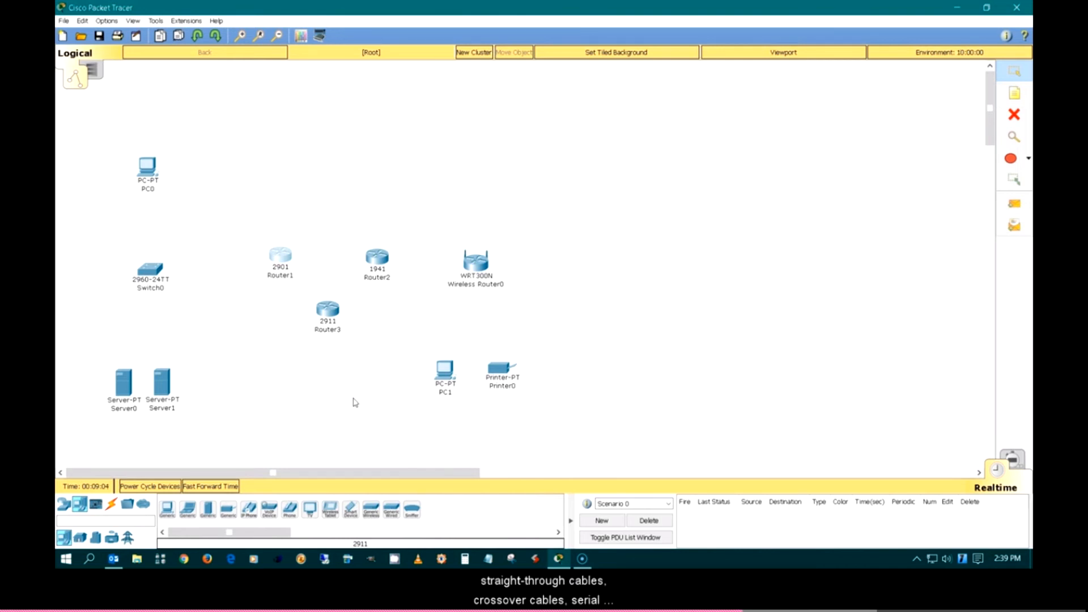
mouse_move(237, 425)
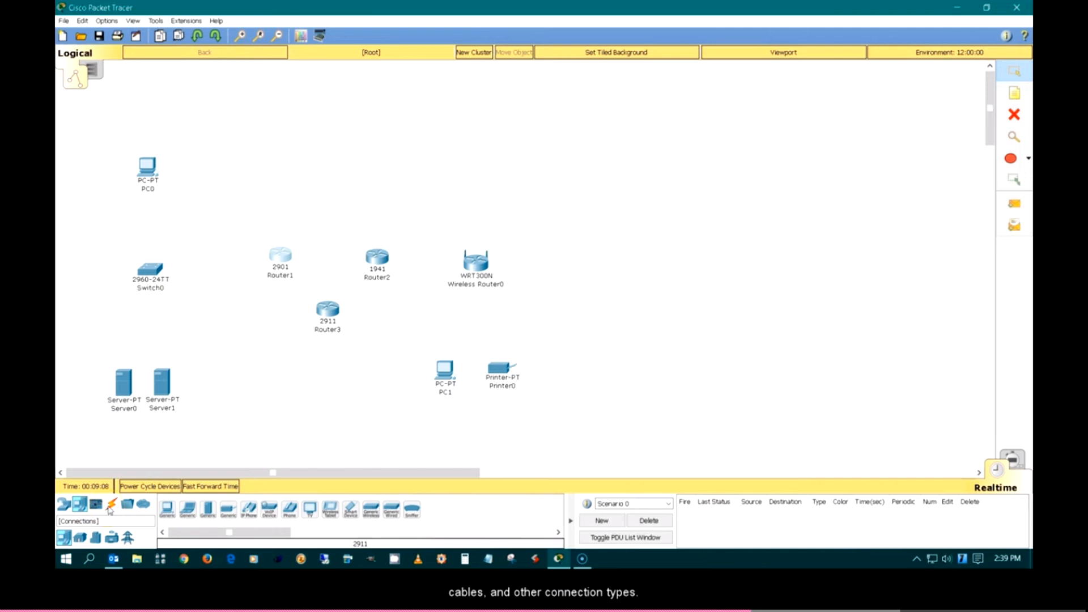
Show the connection types and finish a cable from Switch0 onto Server1.
click(110, 503)
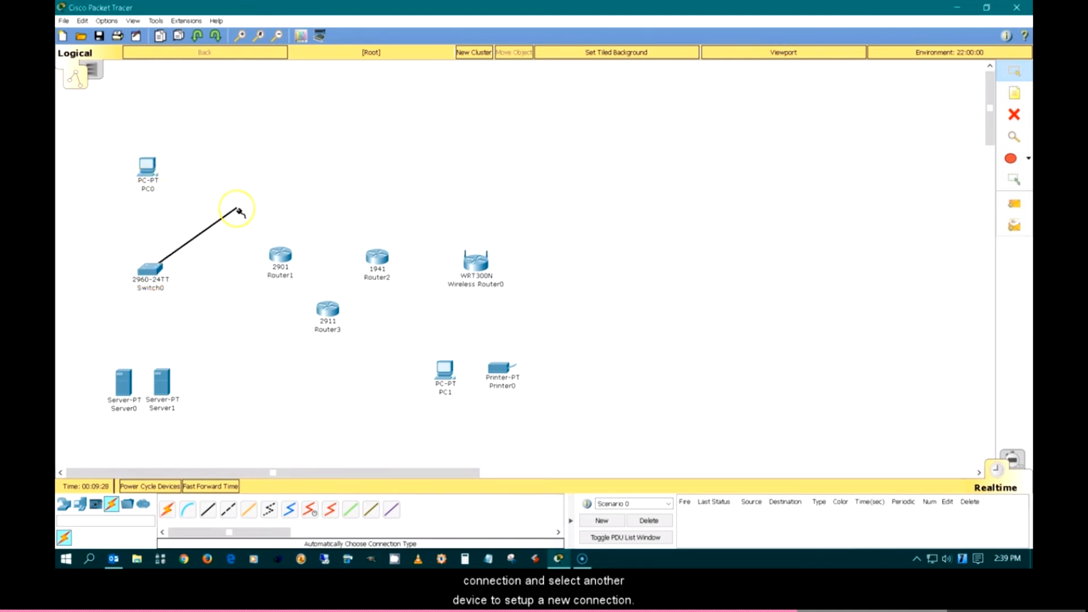
click(162, 382)
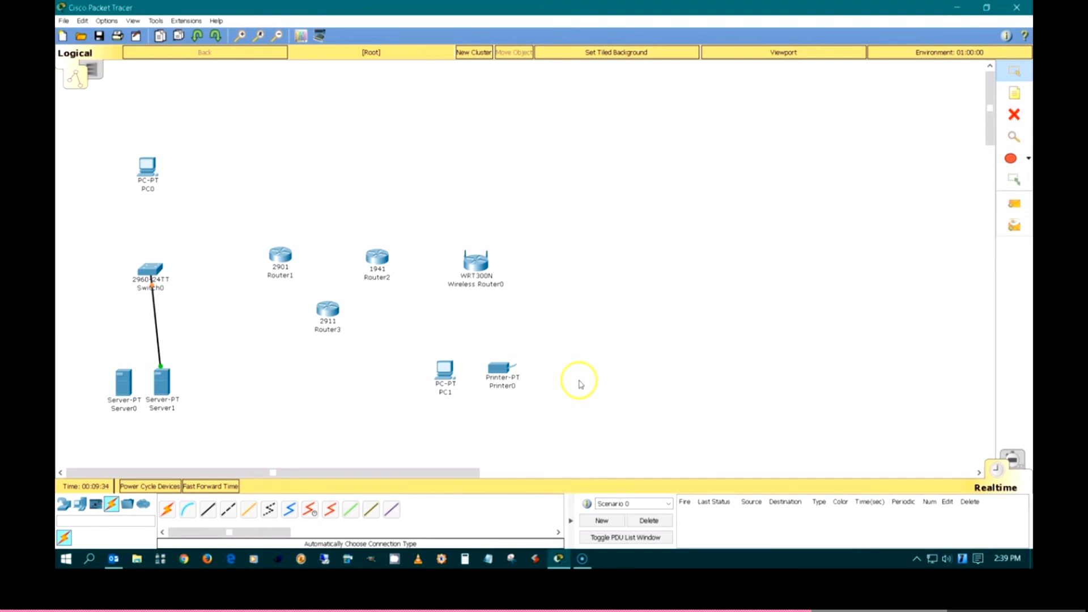
mouse_move(573, 423)
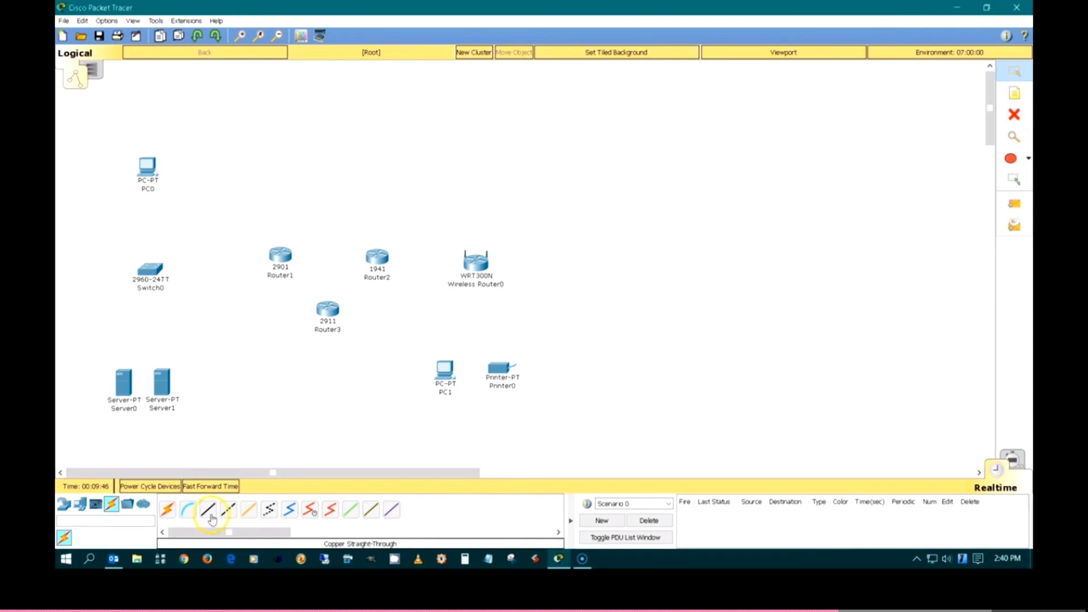
With Copper Straight-Through cabling, link Server0 to Switch0.
click(166, 509)
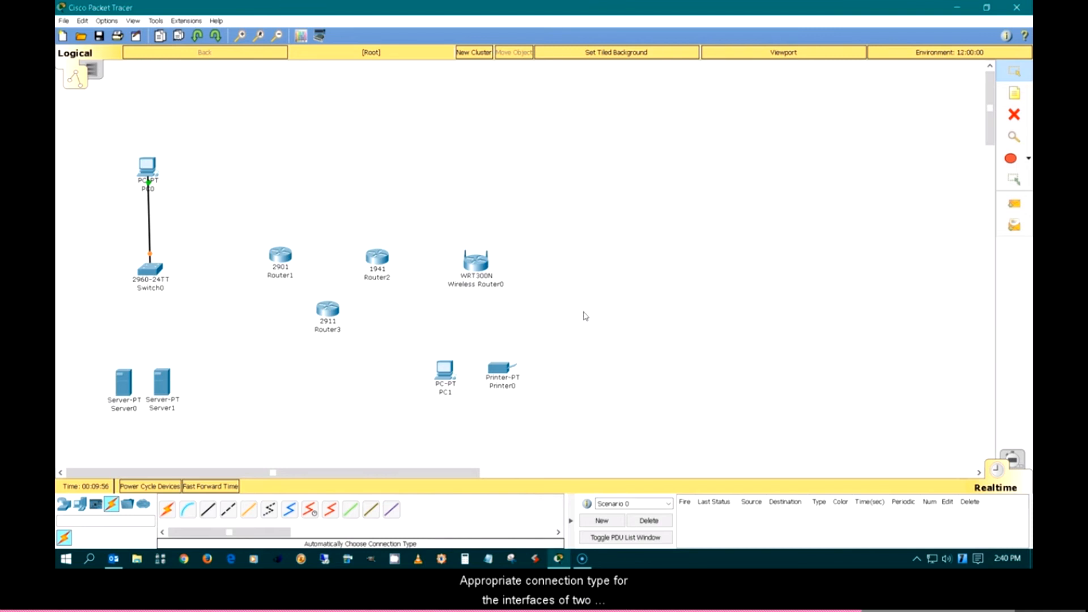
mouse_move(323, 405)
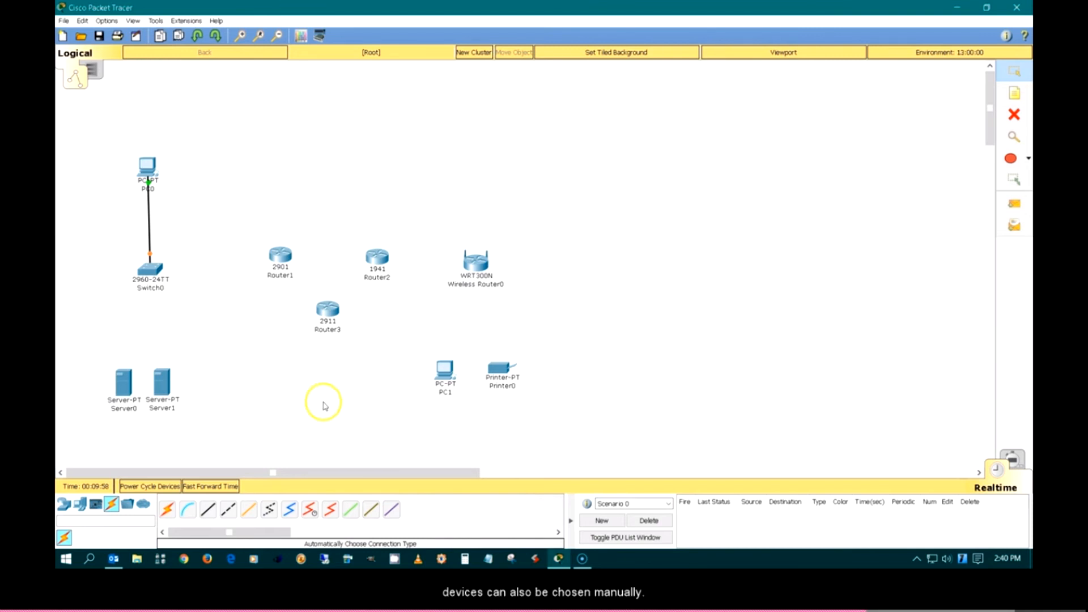
click(208, 511)
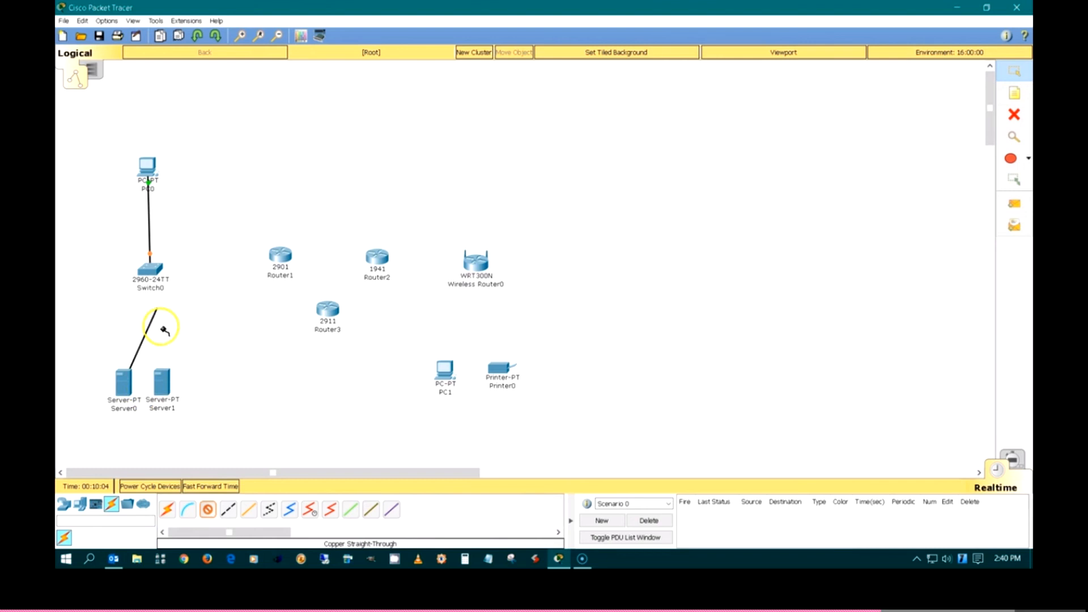
click(151, 267)
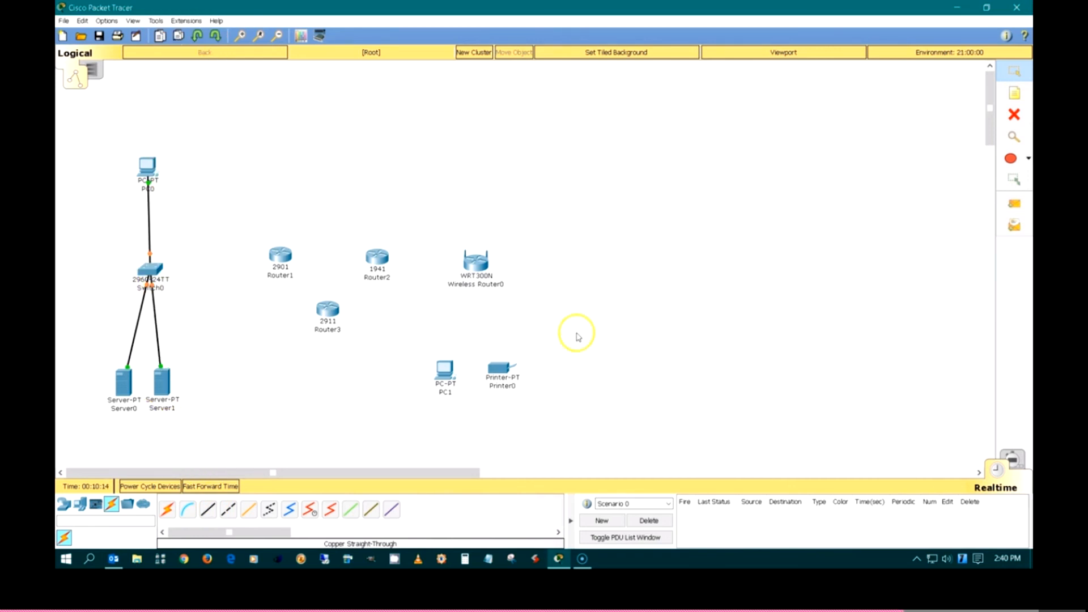
mouse_move(590, 333)
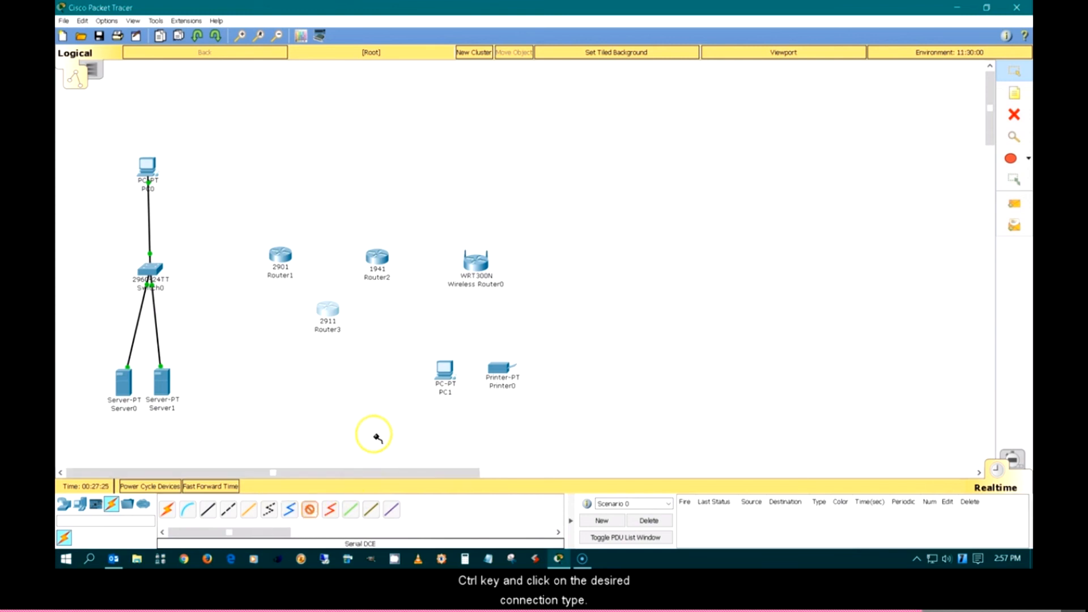
Run serial DCE links from Router1 and Router2 toward Router3.
click(280, 255)
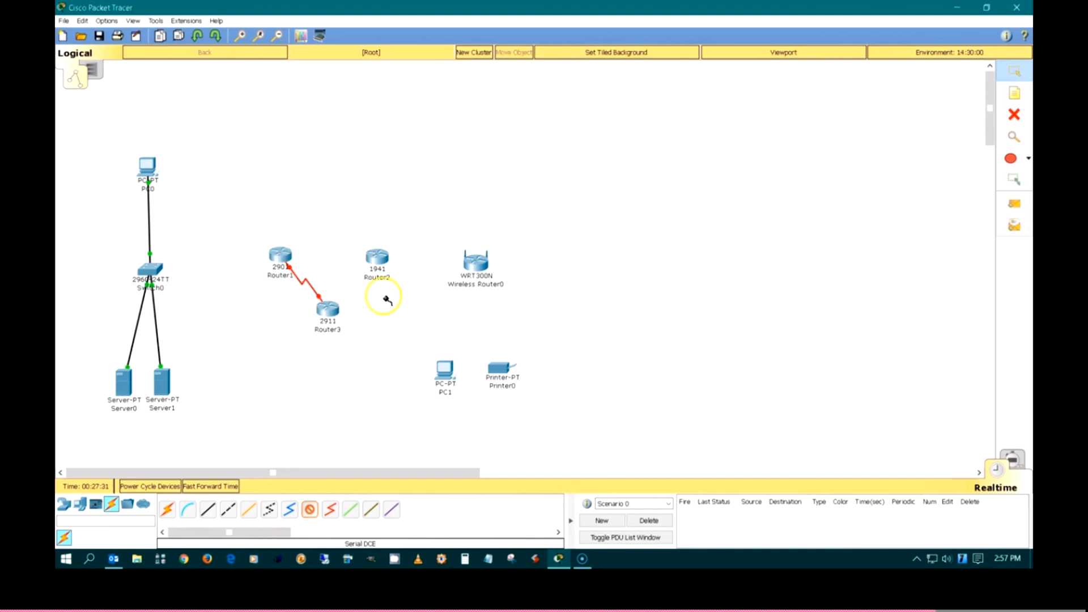
click(377, 257)
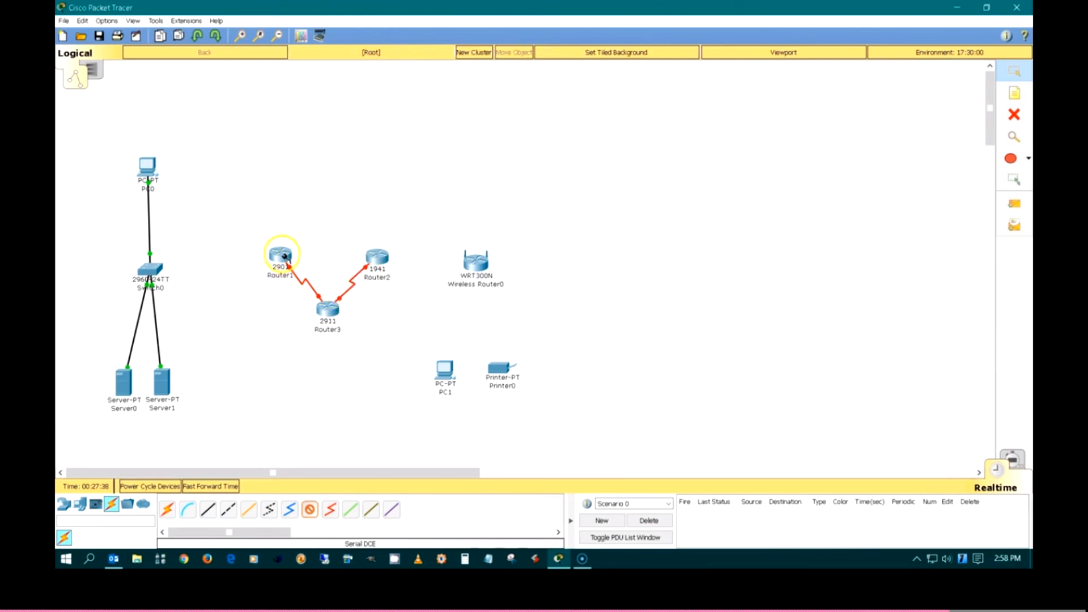
mouse_move(327, 310)
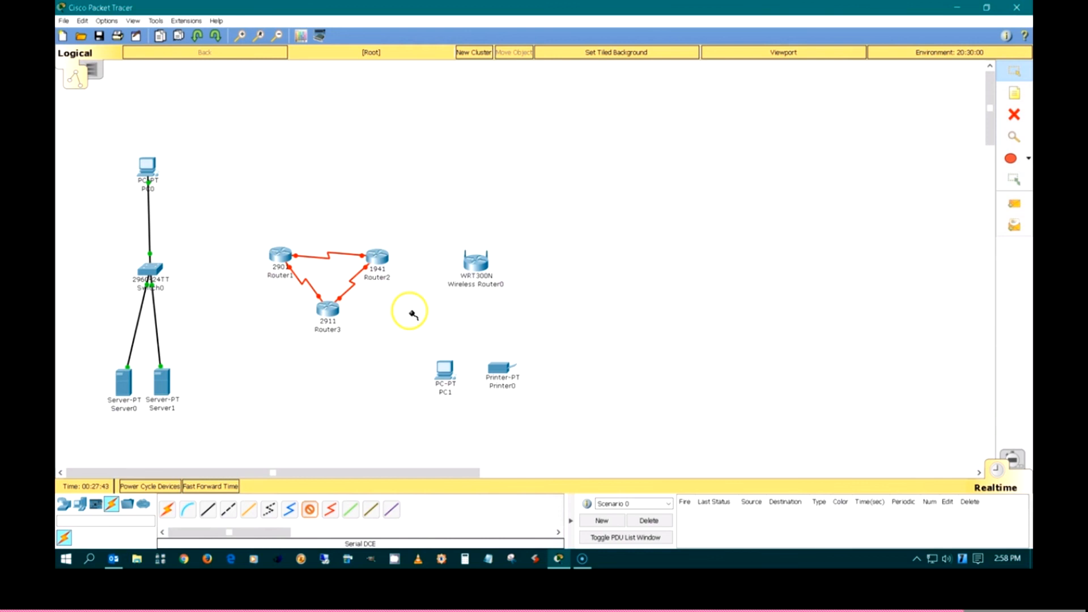
mouse_move(699, 403)
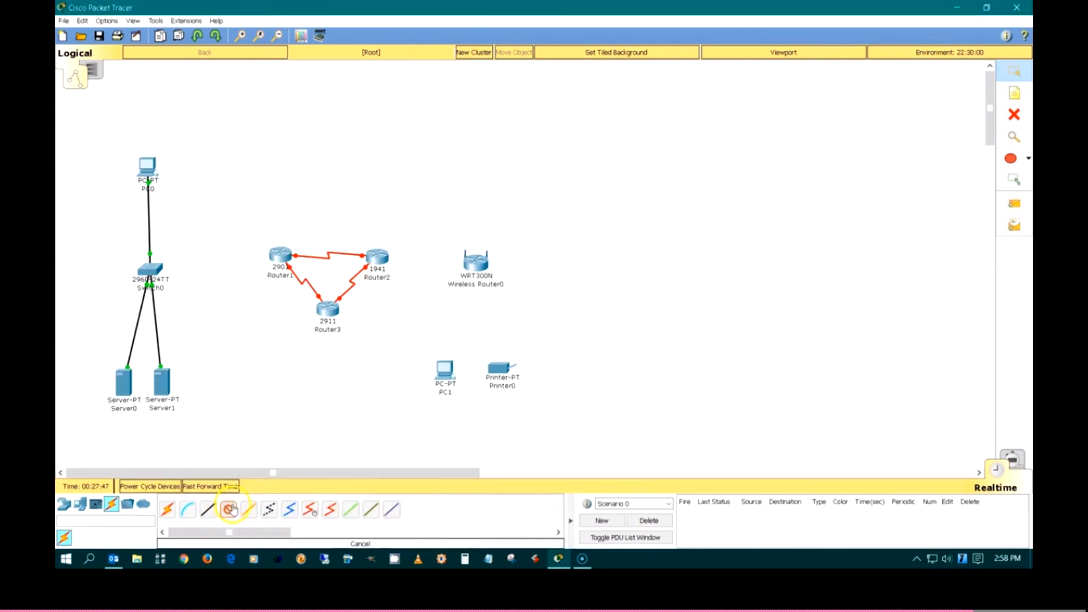
Cable Wireless Router0's Ethernet 4 to PC1's FastEthernet0 with a copper straight-through cable.
click(377, 257)
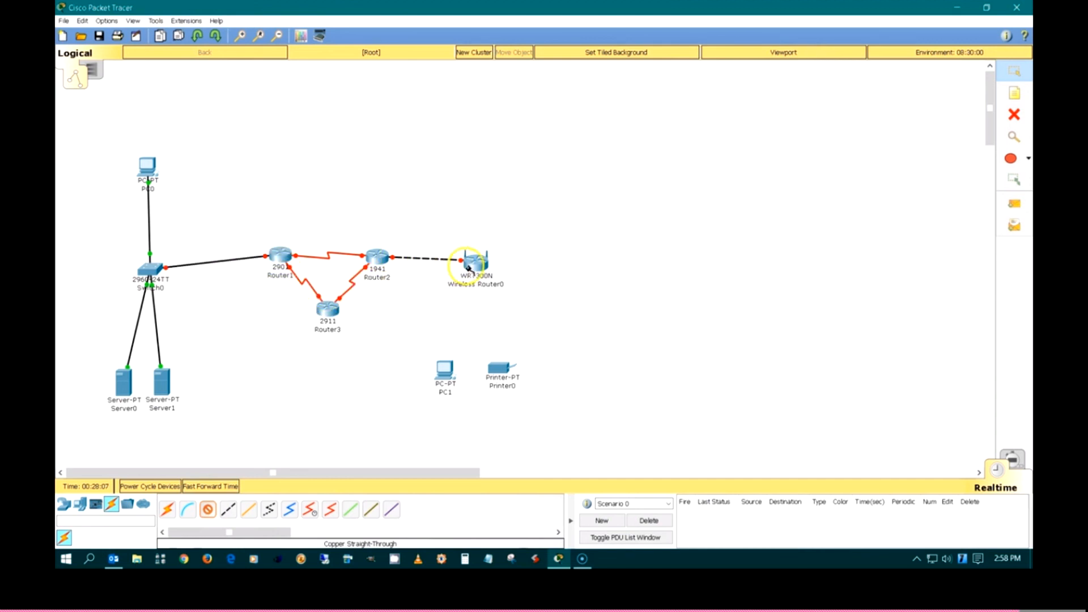
click(445, 369)
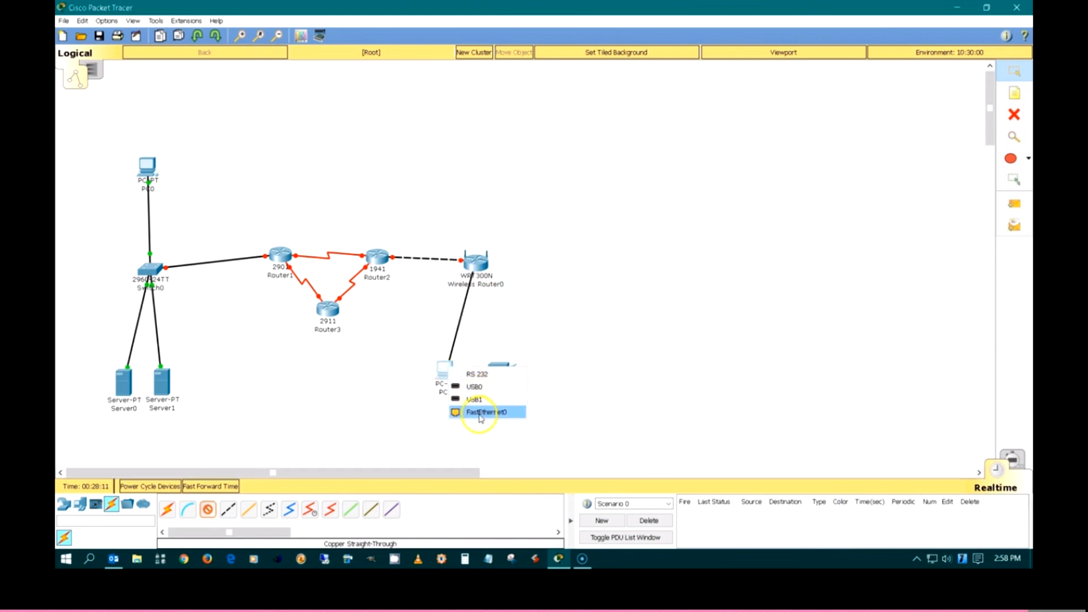
click(486, 411)
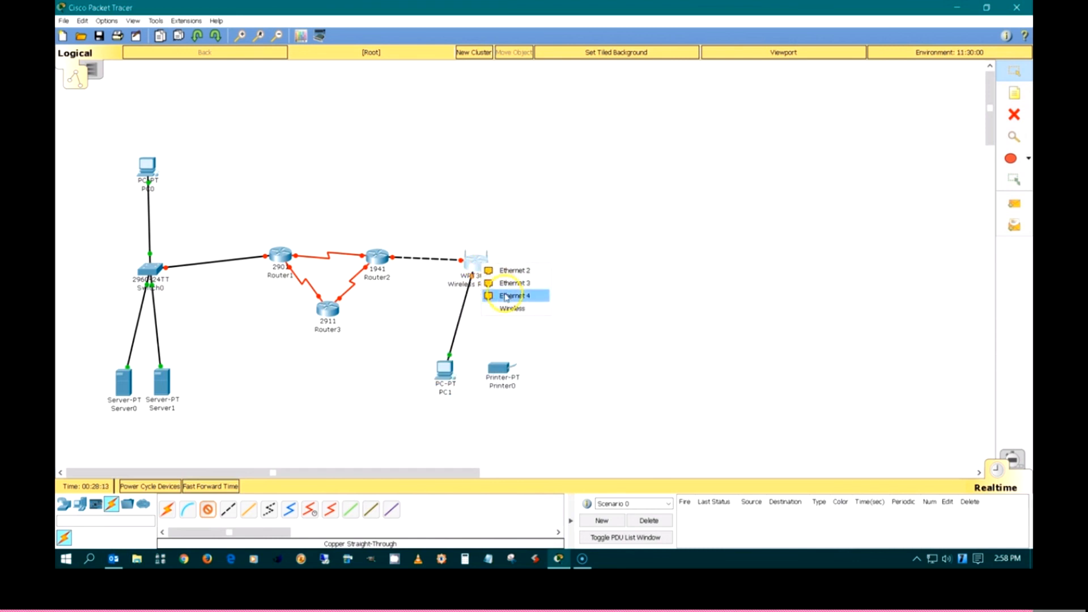
click(514, 296)
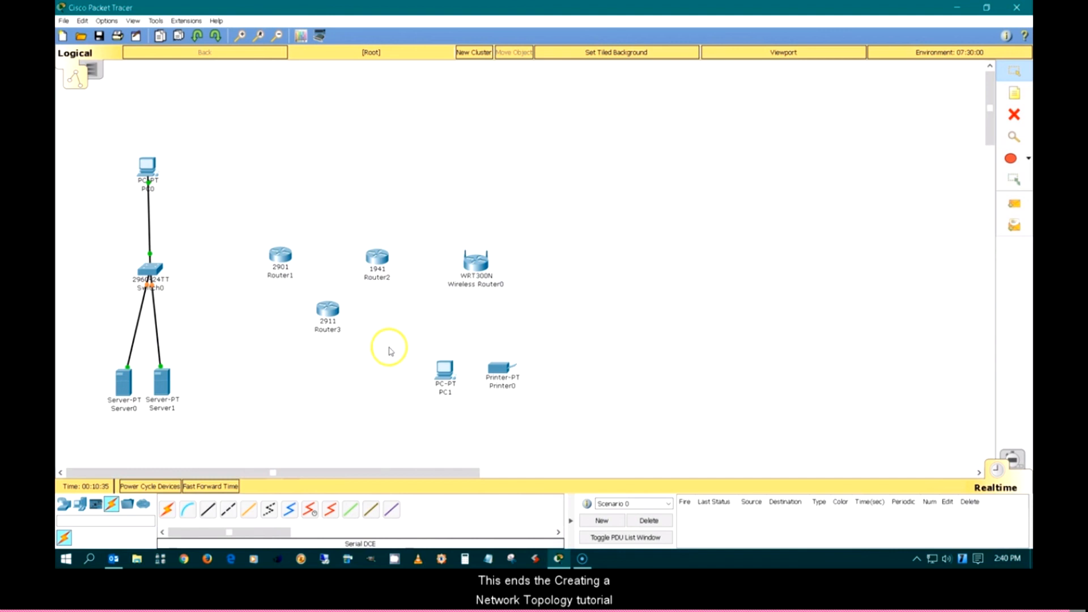
mouse_move(388, 391)
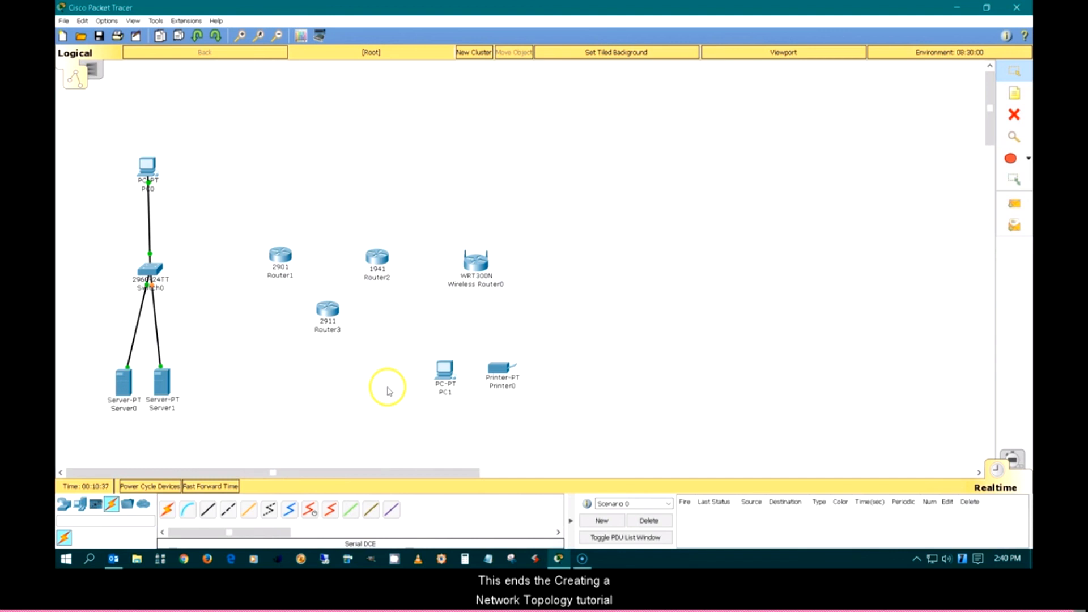